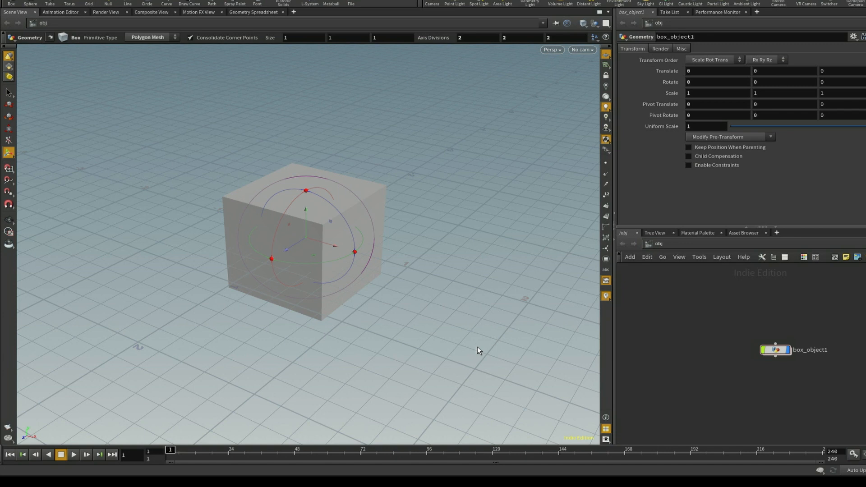
mouse_move(474, 344)
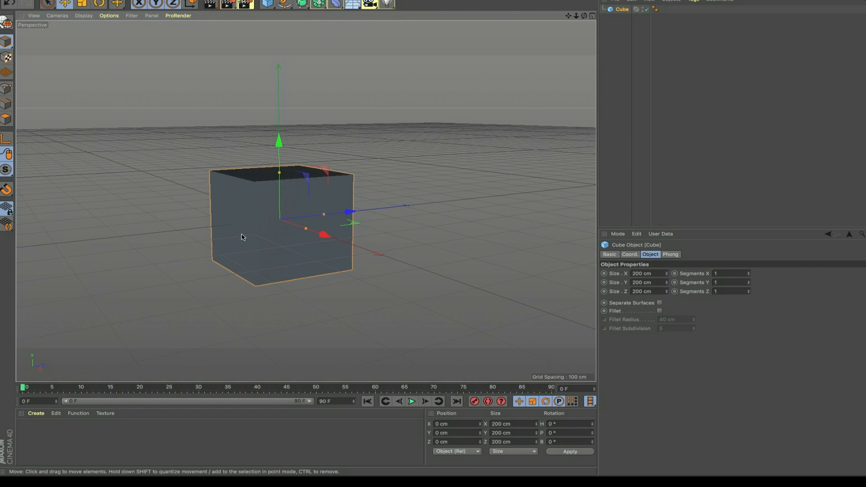
mouse_move(251, 271)
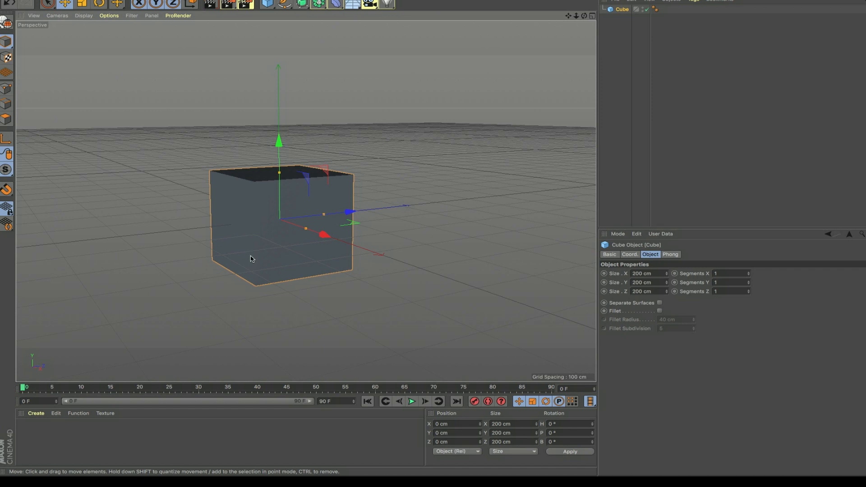
mouse_move(260, 230)
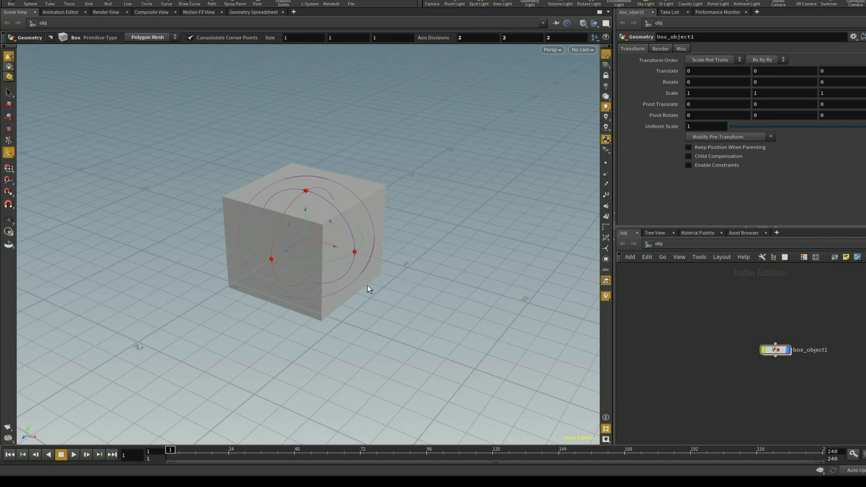
mouse_move(375, 289)
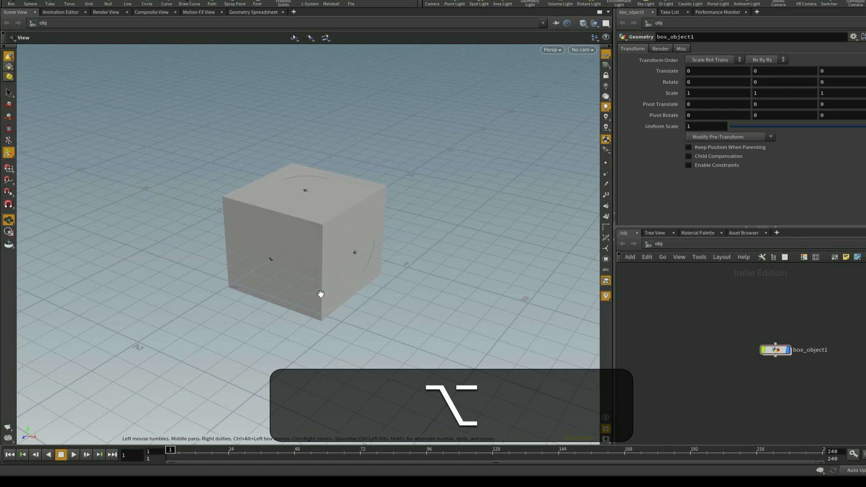
mouse_move(321, 266)
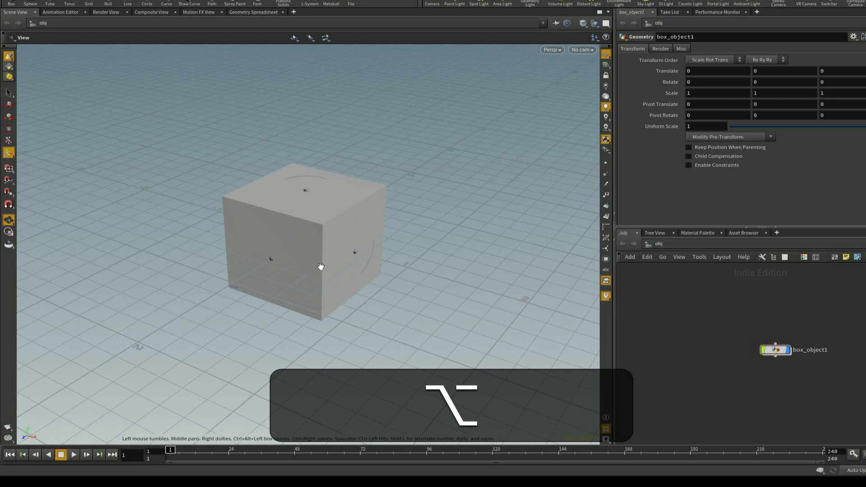
Step: Tumble the viewport around the box to view it from another side
drag(321, 266, 348, 242)
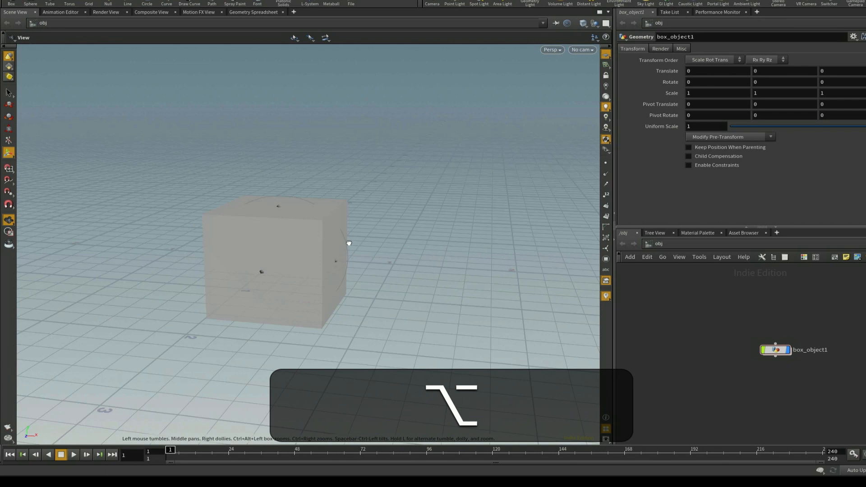
drag(348, 242, 299, 259)
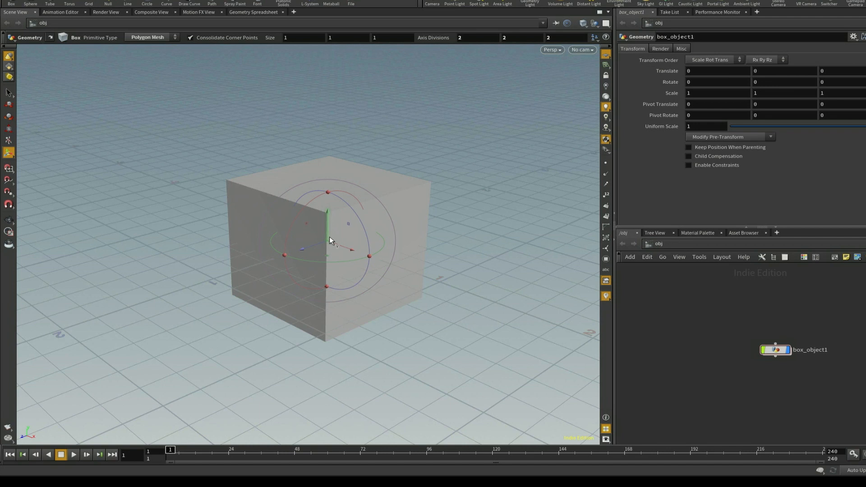
mouse_move(282, 226)
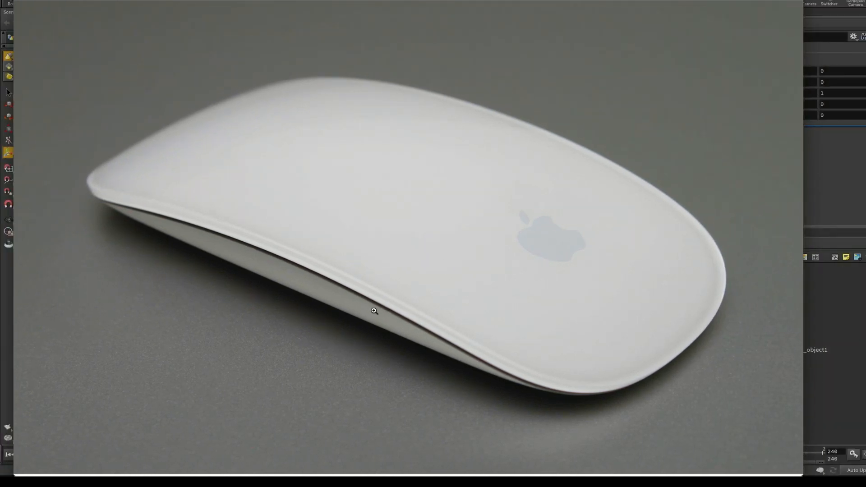
mouse_move(352, 344)
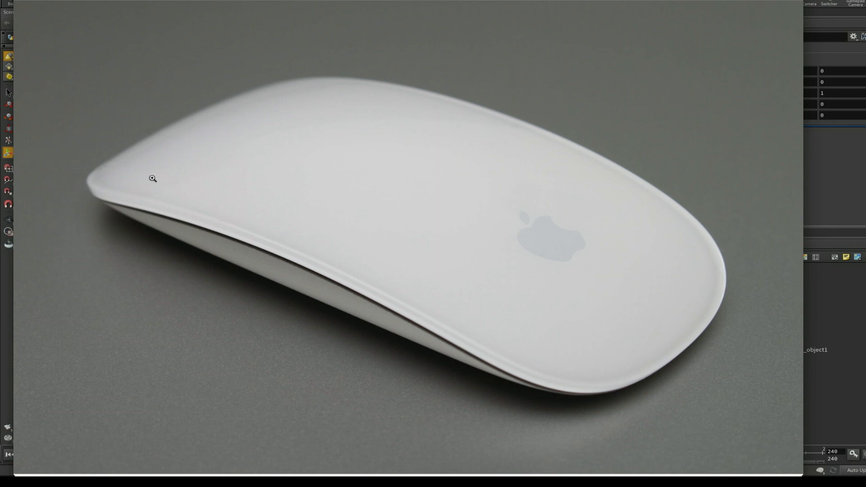
mouse_move(162, 149)
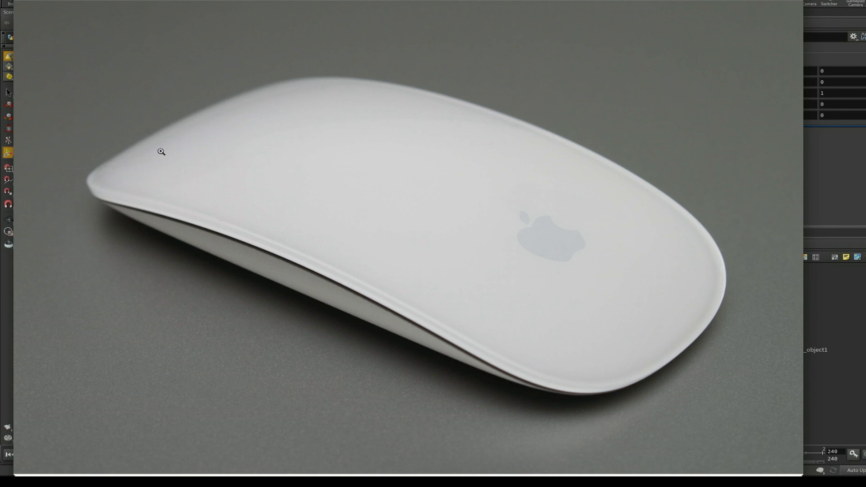
mouse_move(175, 171)
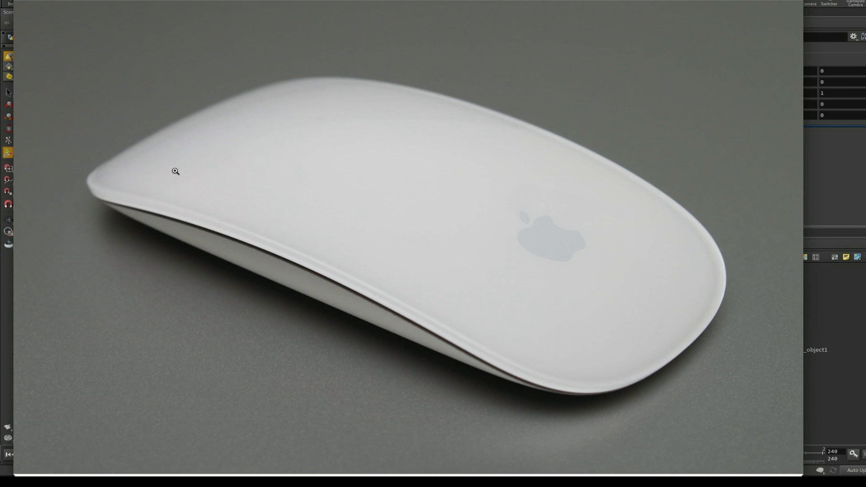
mouse_move(301, 98)
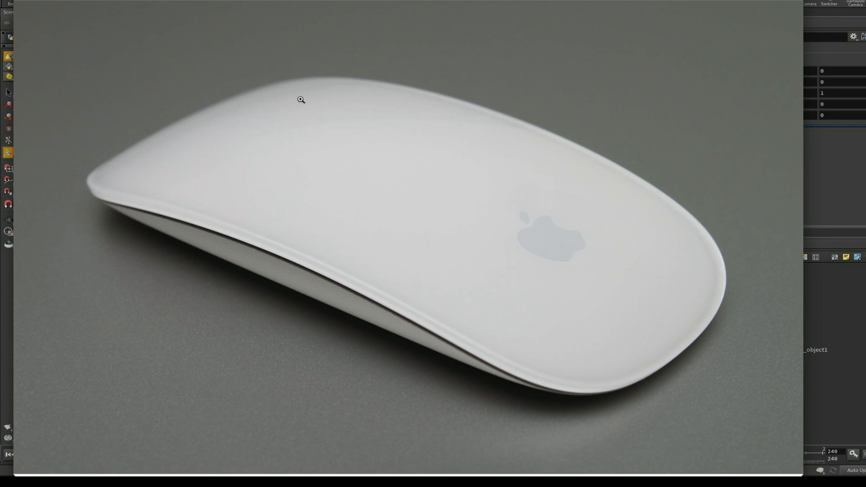
mouse_move(211, 143)
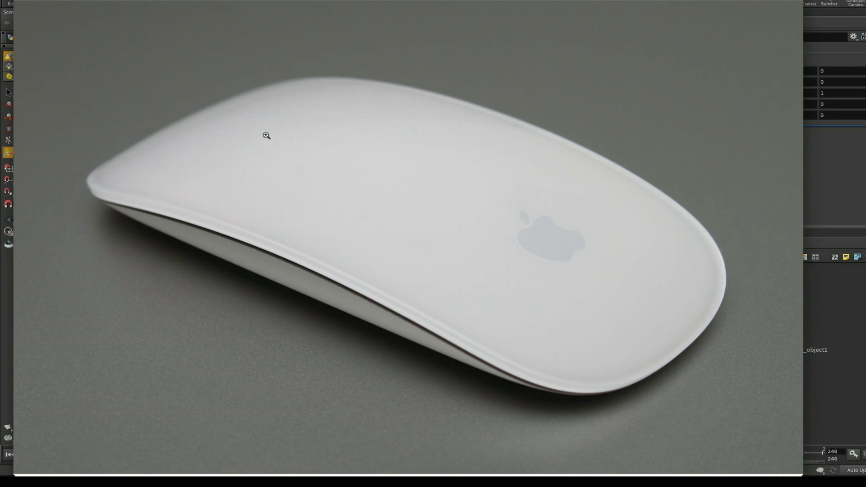
mouse_move(265, 154)
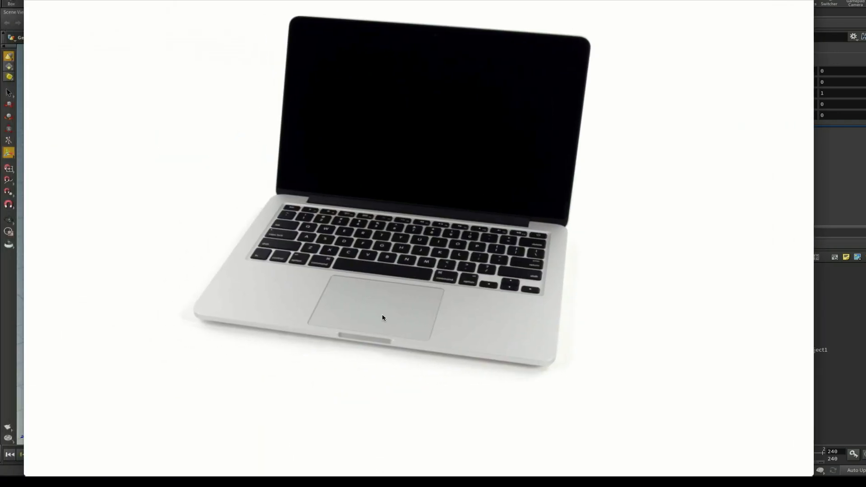
mouse_move(346, 324)
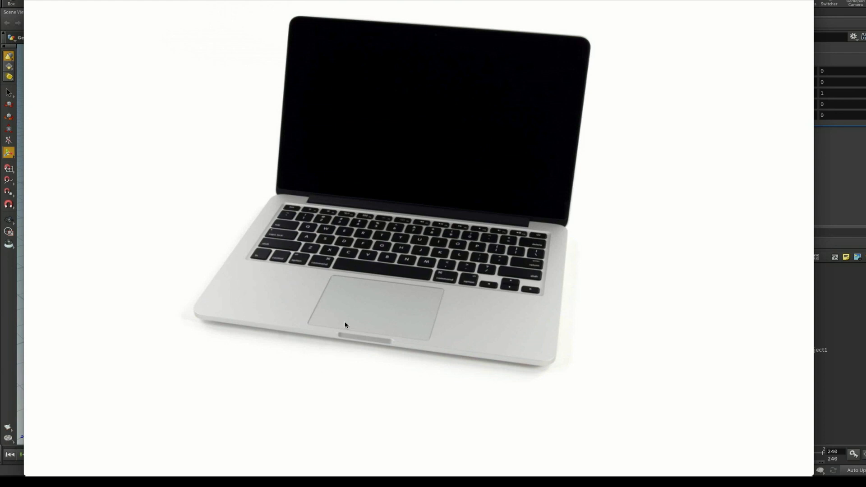
mouse_move(379, 301)
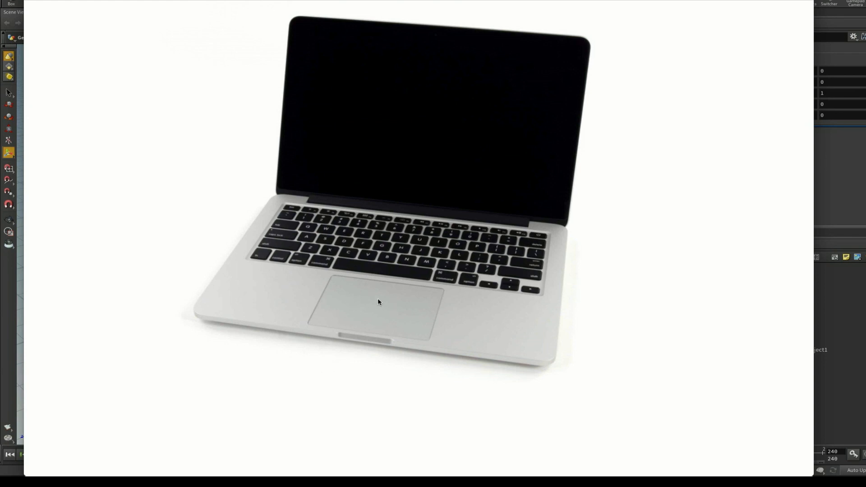
mouse_move(368, 301)
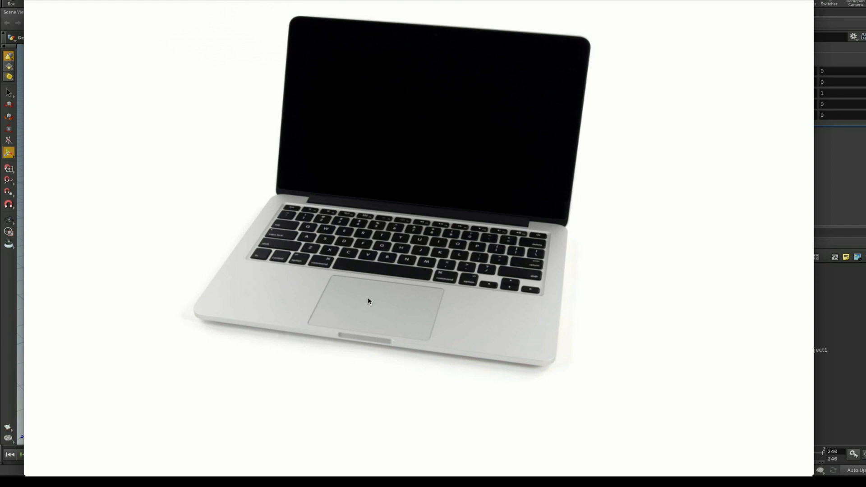
mouse_move(411, 327)
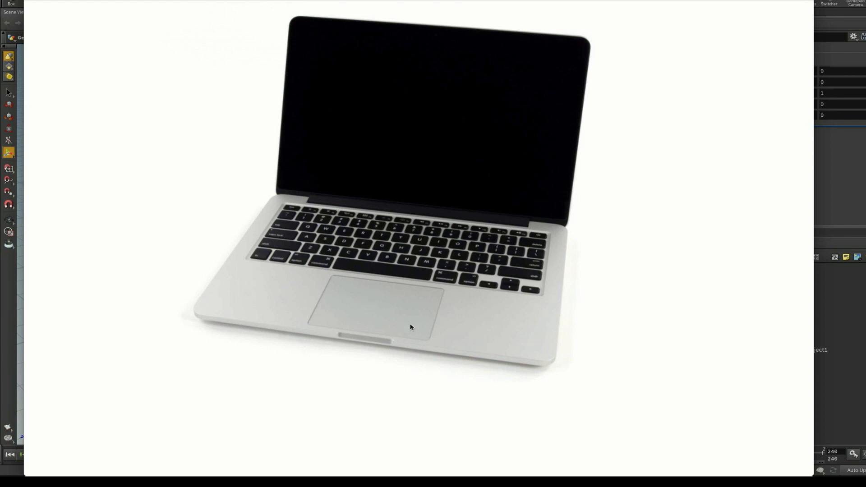
mouse_move(361, 310)
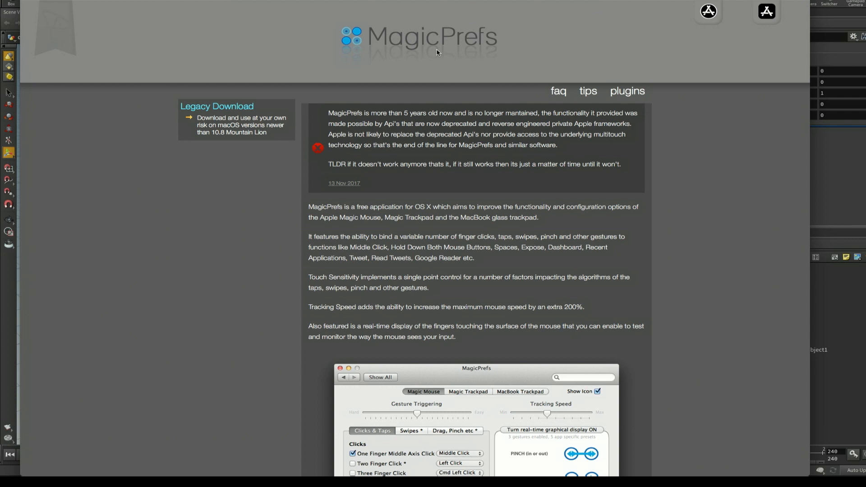
mouse_move(238, 287)
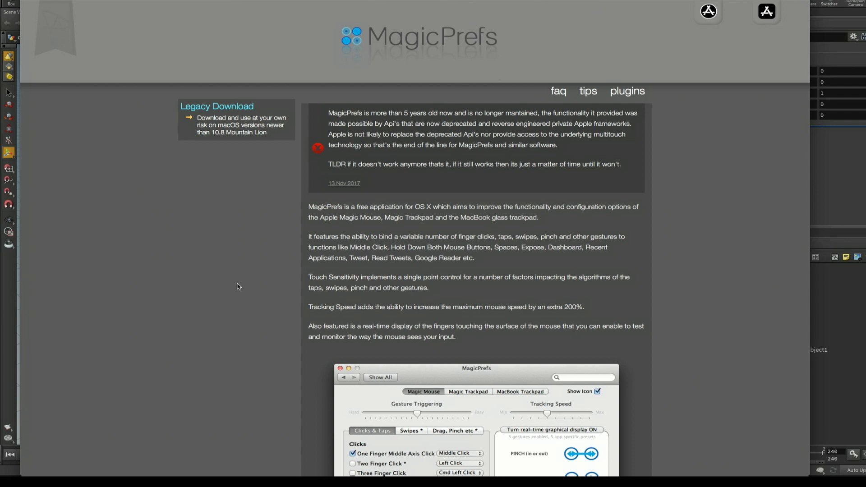
Step: Scroll the MagicPrefs page down to the gesture-settings screenshot
scroll(down, 3)
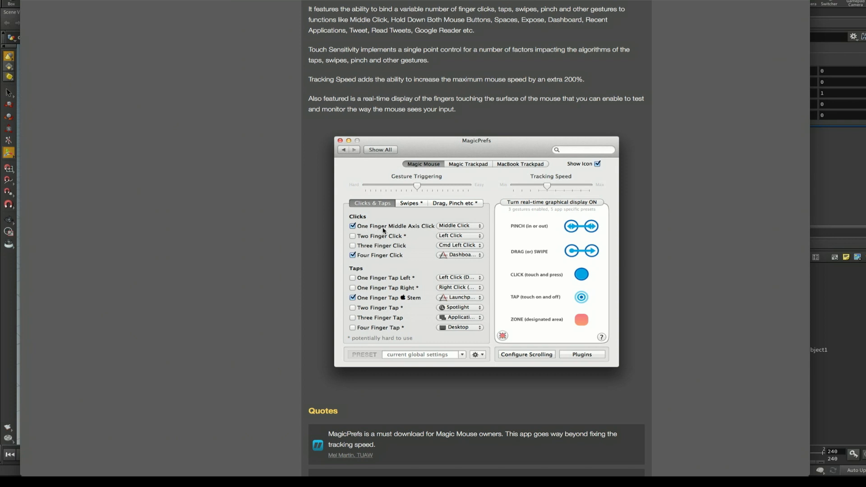
mouse_move(402, 231)
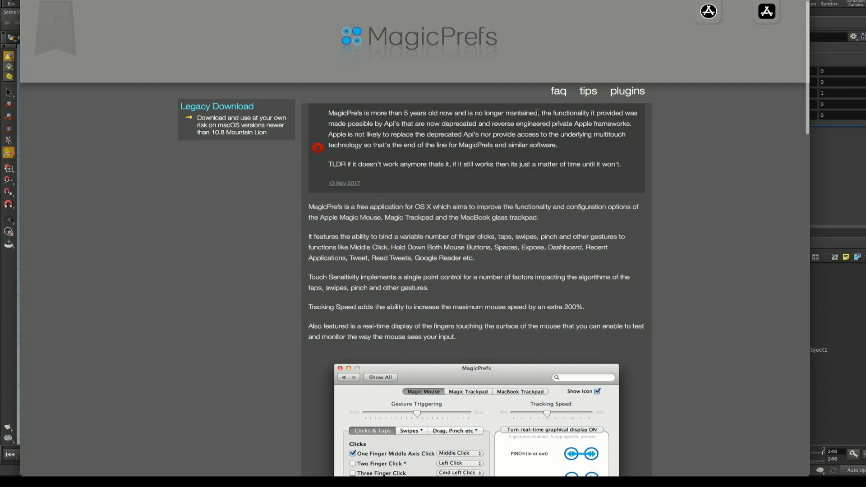
drag(440, 114, 534, 114)
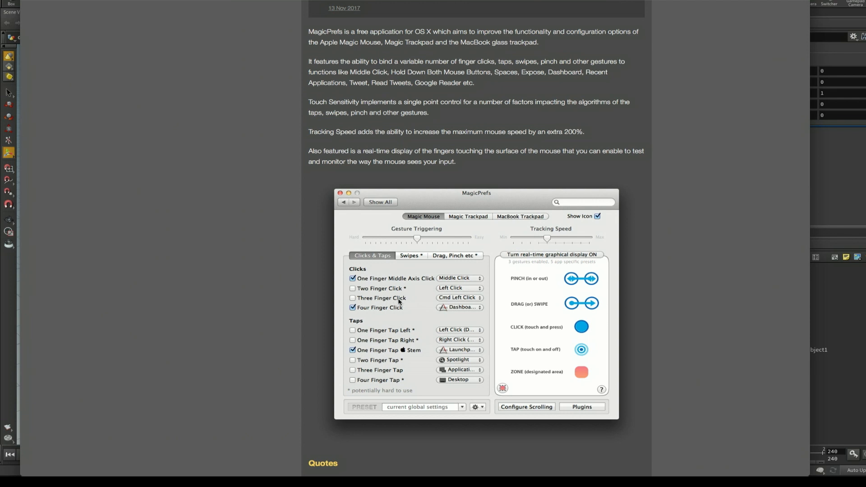
mouse_move(454, 281)
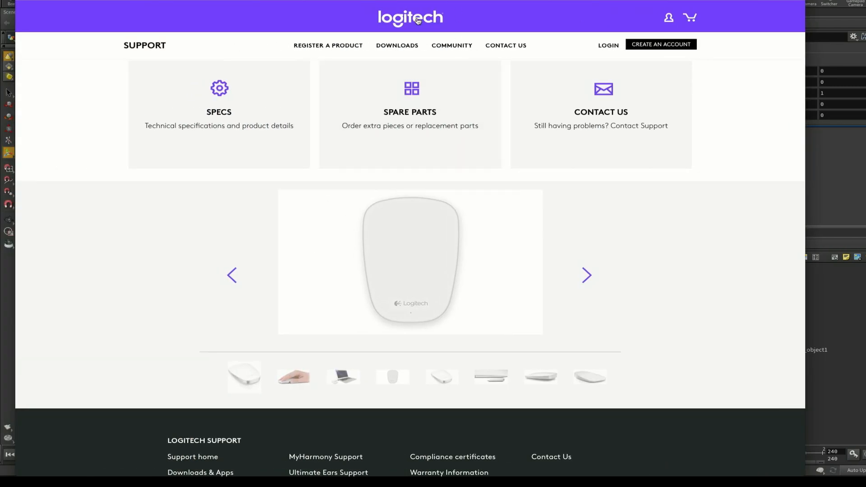
Step: Show the gallery photo of the mouse beside a laptop via the third thumbnail
scroll(down, 3)
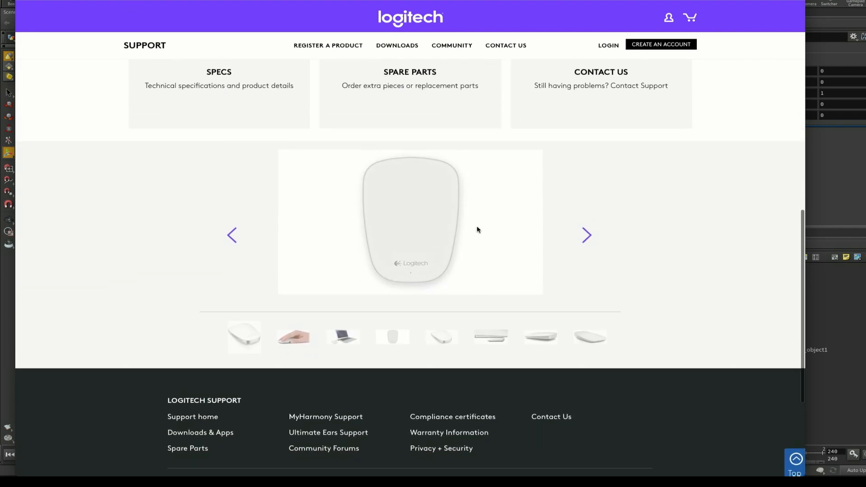
mouse_move(448, 228)
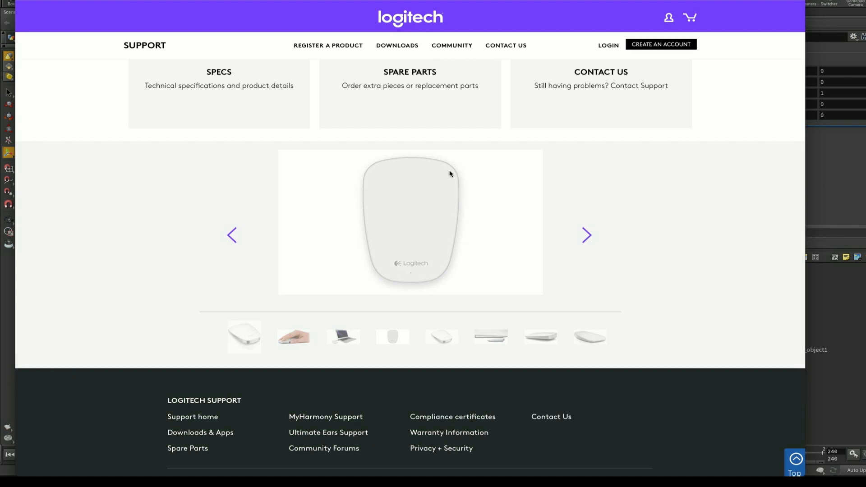
mouse_move(391, 203)
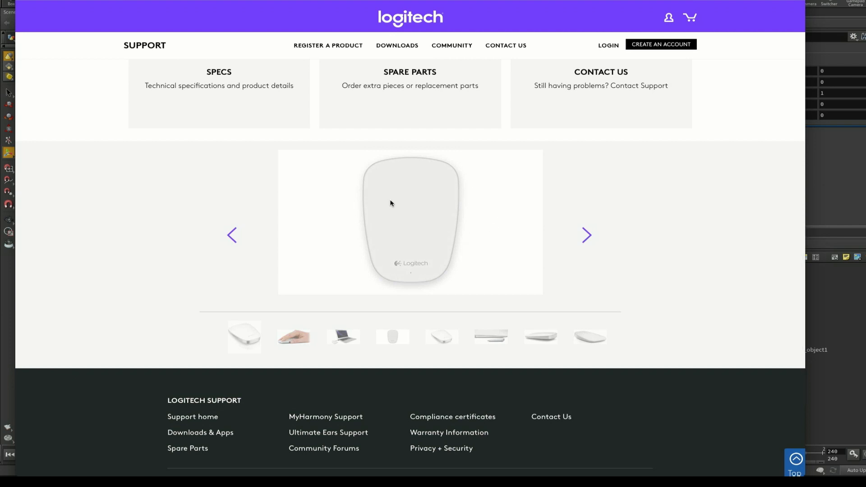
mouse_move(377, 181)
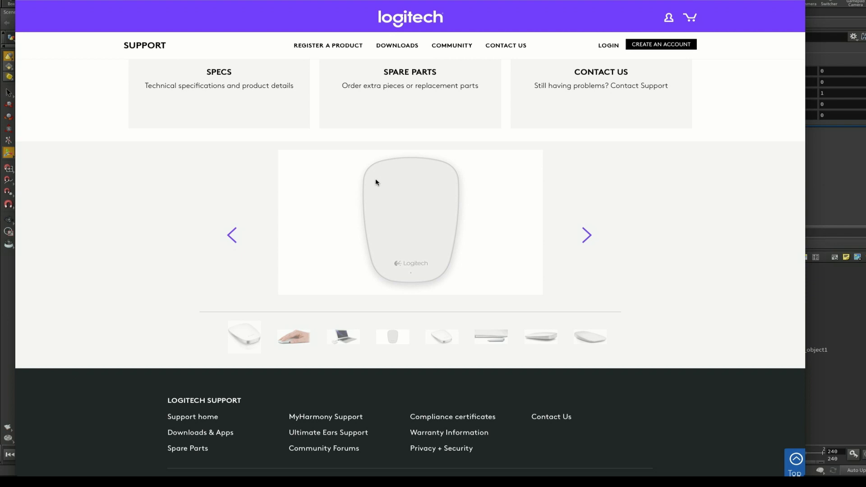
mouse_move(457, 185)
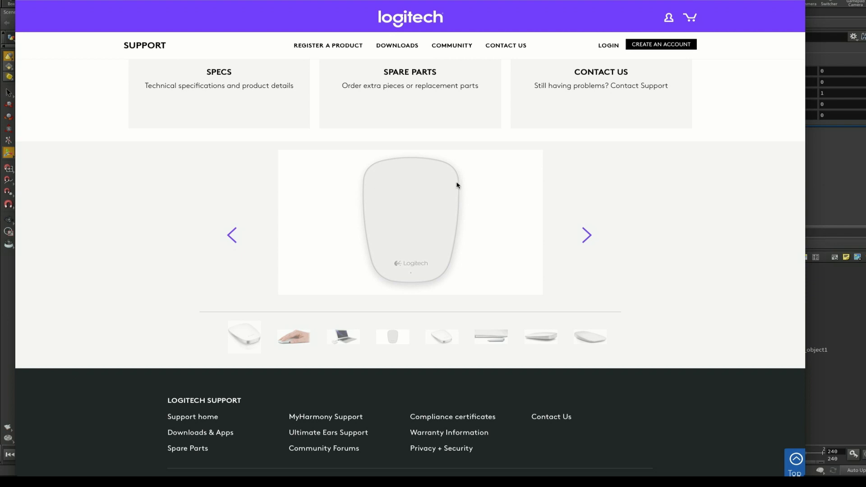
mouse_move(395, 212)
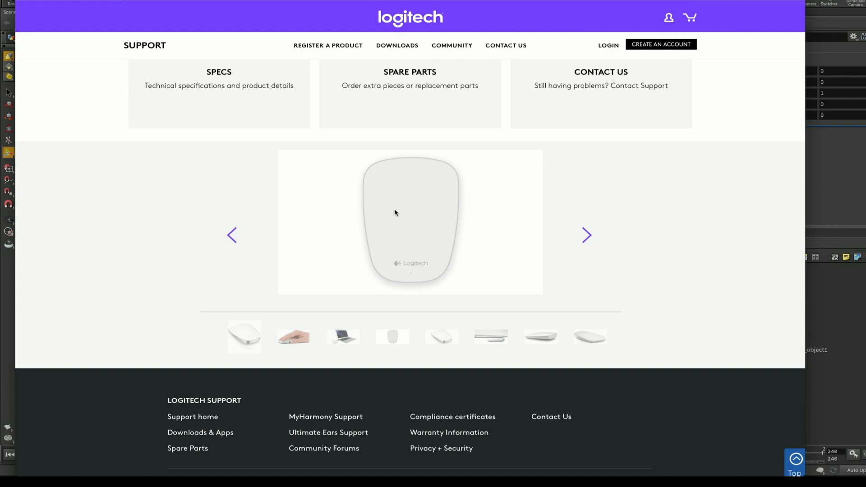
mouse_move(407, 182)
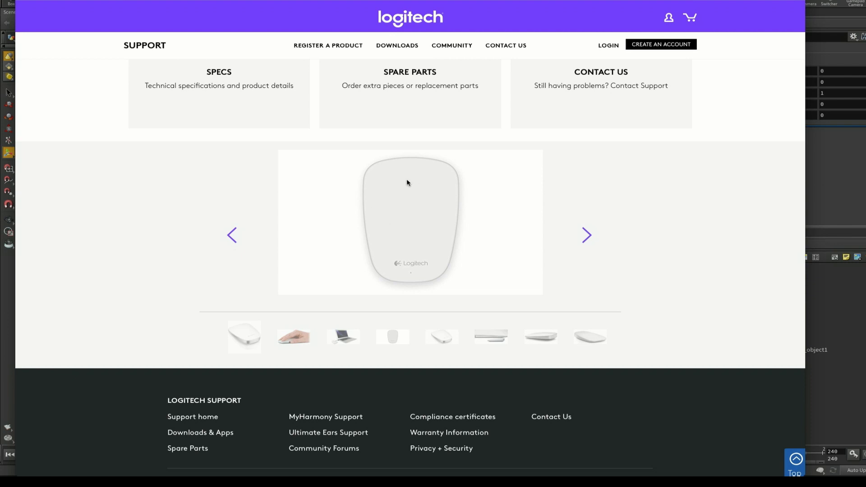
mouse_move(415, 240)
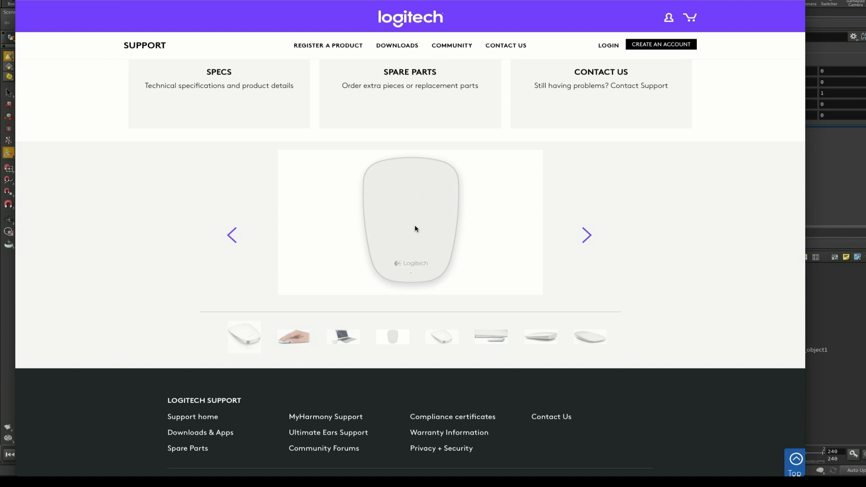
mouse_move(411, 226)
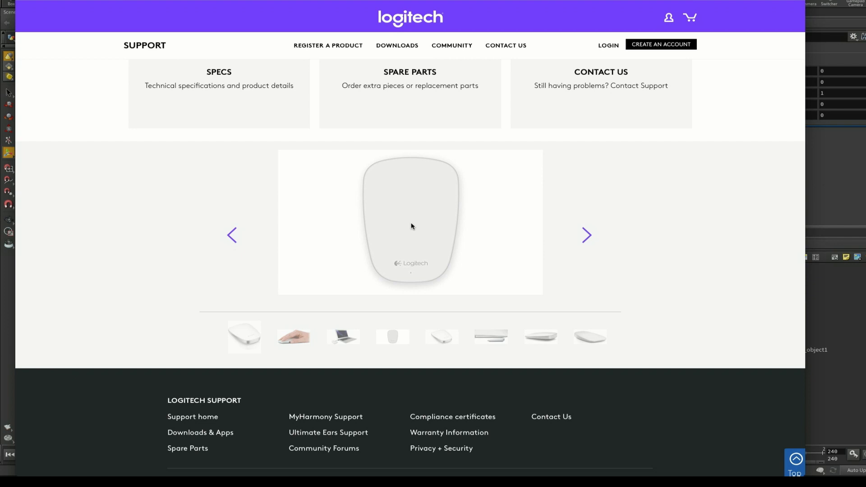
mouse_move(408, 233)
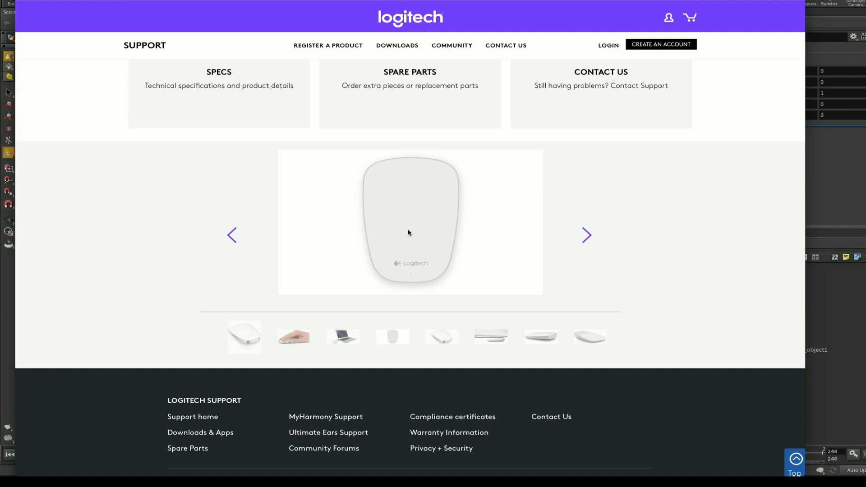
mouse_move(412, 231)
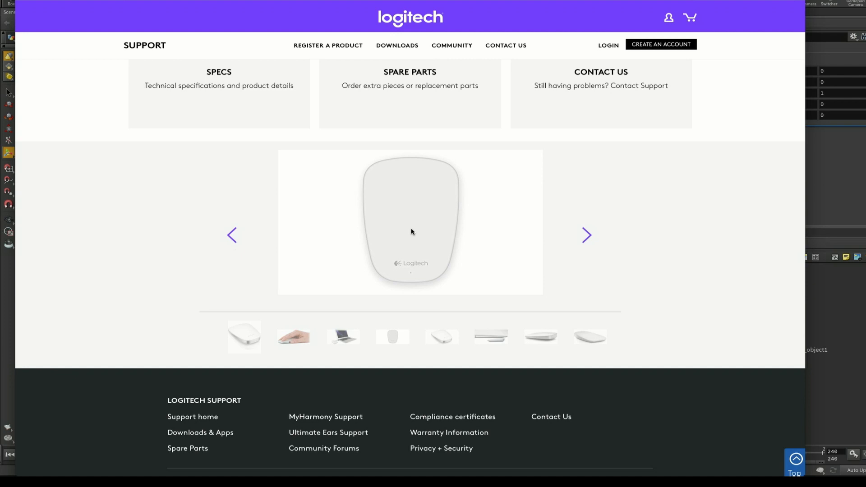
mouse_move(433, 263)
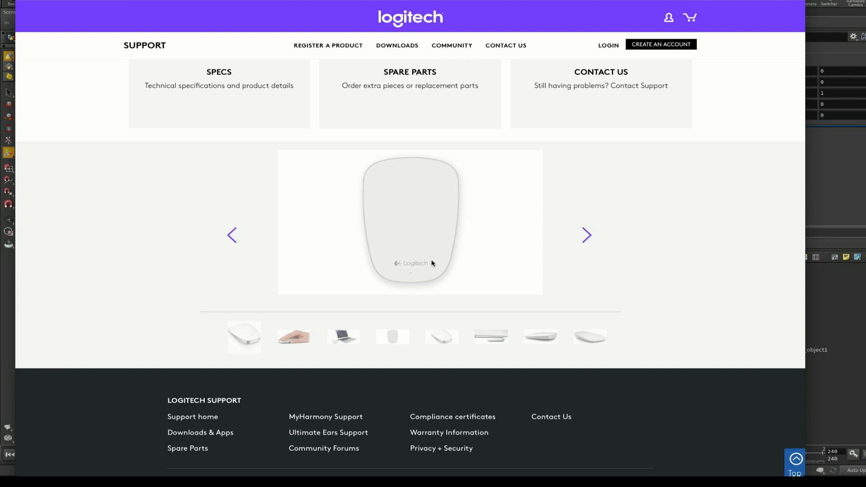
click(343, 336)
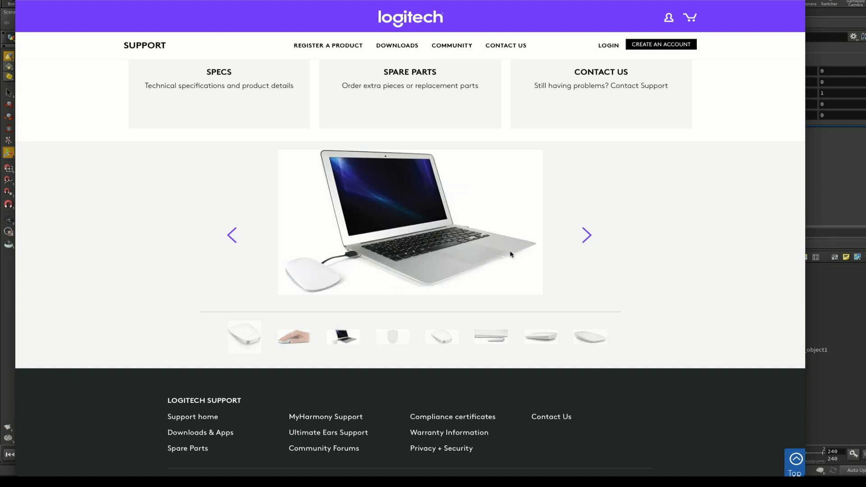
mouse_move(516, 275)
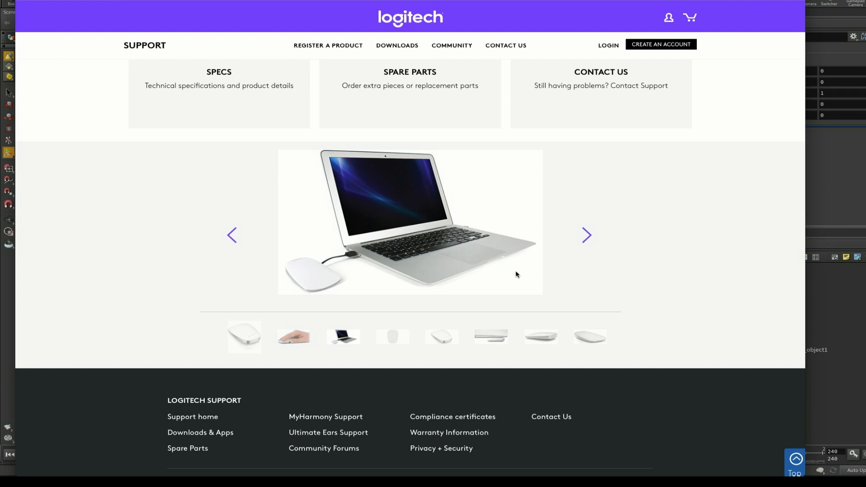
mouse_move(554, 240)
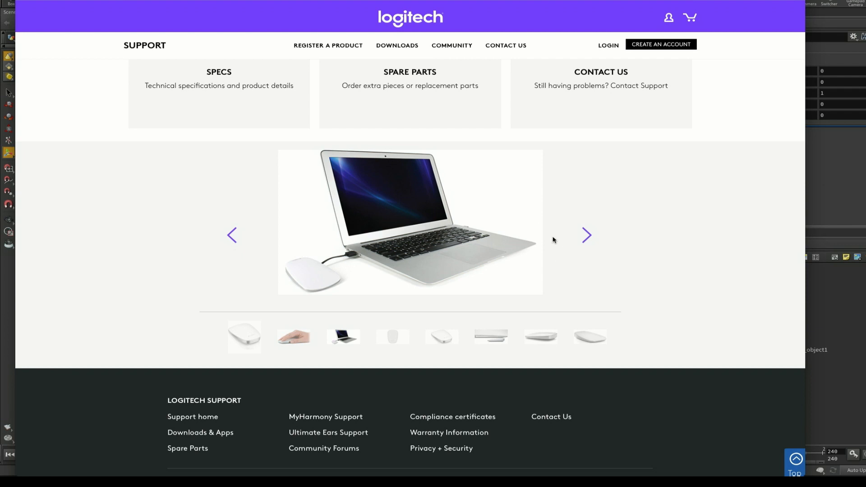
mouse_move(546, 162)
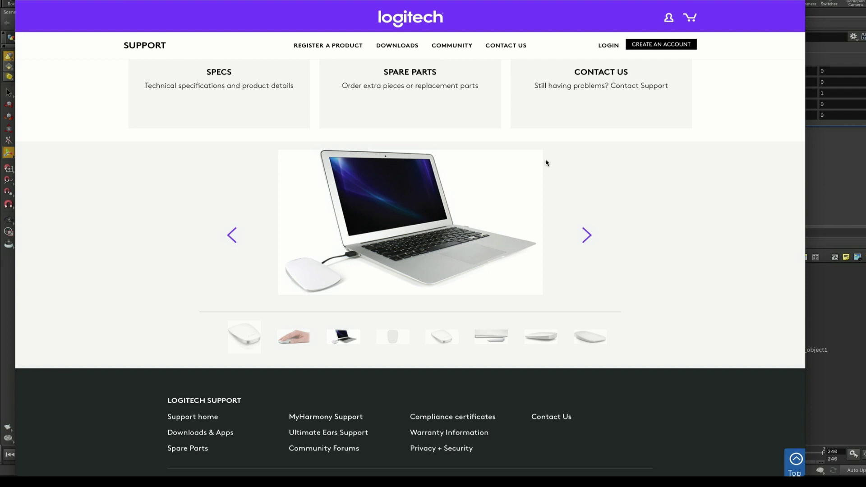
mouse_move(532, 166)
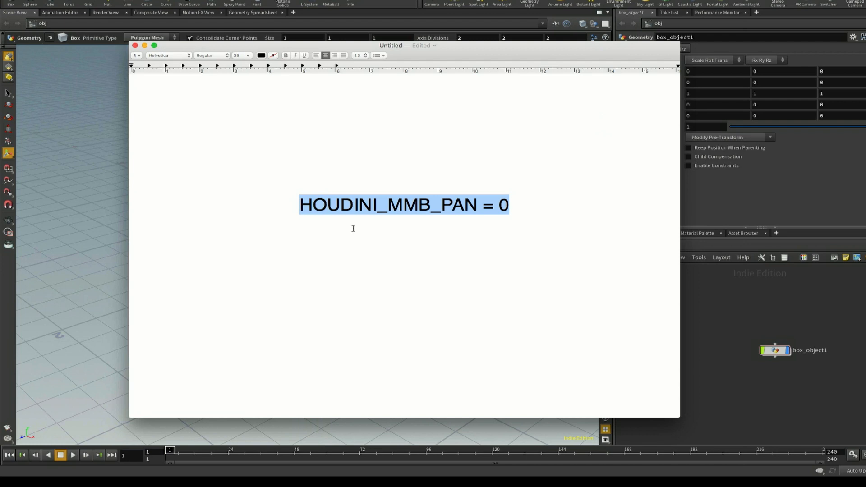
Step: Select the whole HOUDINI_MMB_PAN = 0 line in the TextEdit note
click(296, 218)
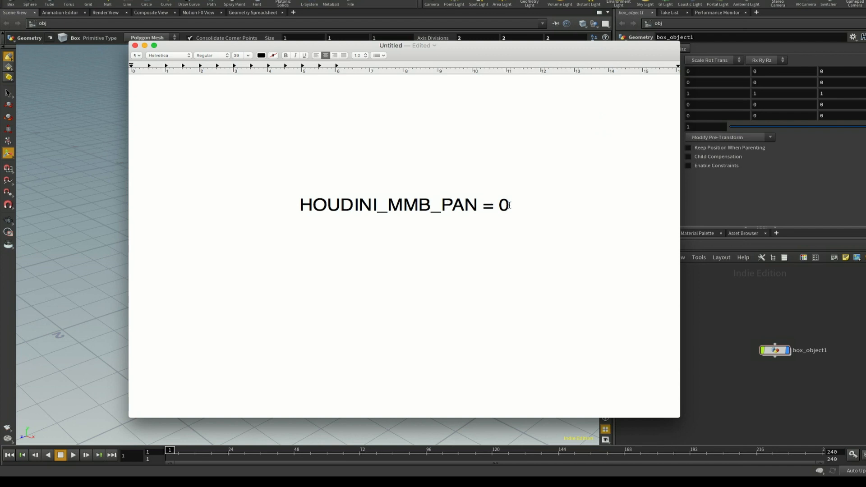
triple_click(404, 206)
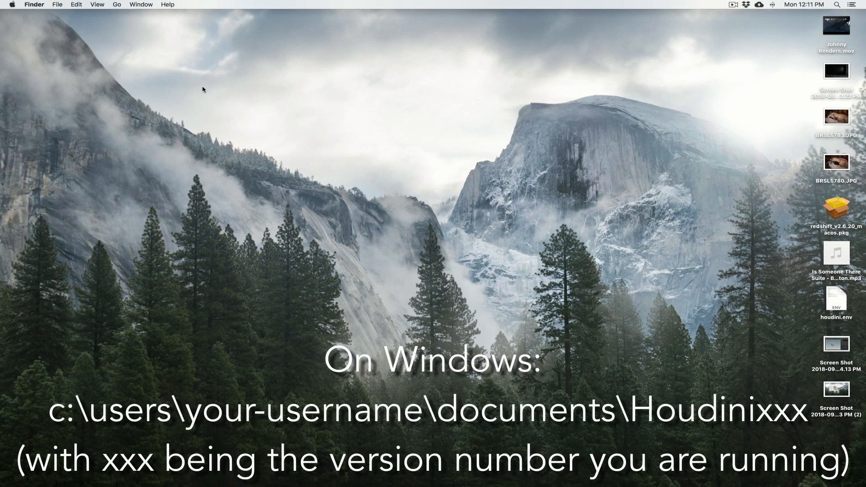
mouse_move(245, 83)
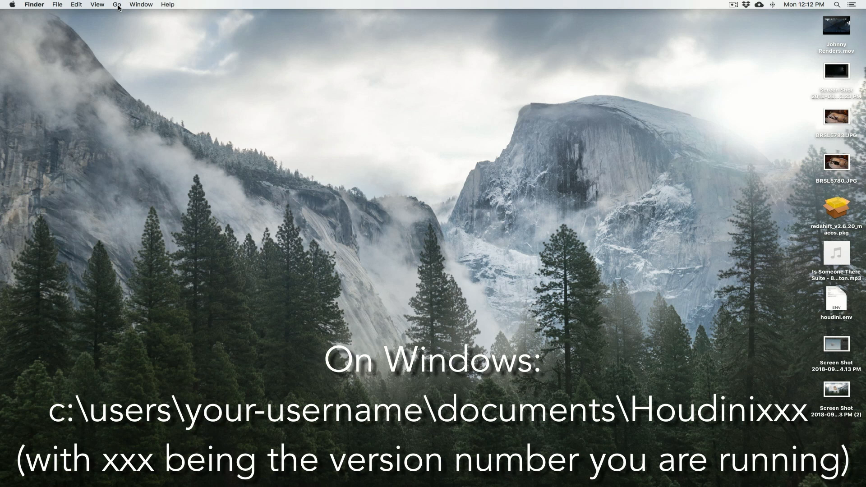
Step: Jump to the user's Library folder from the Finder Go menu
click(118, 4)
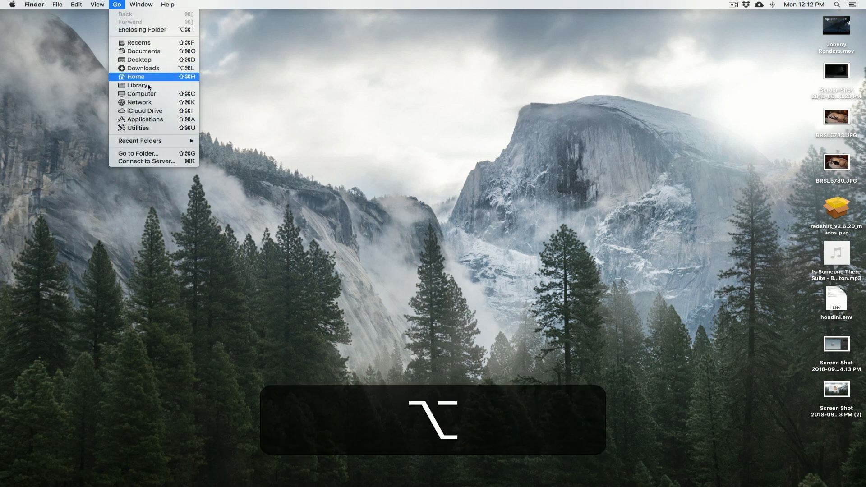
mouse_move(139, 84)
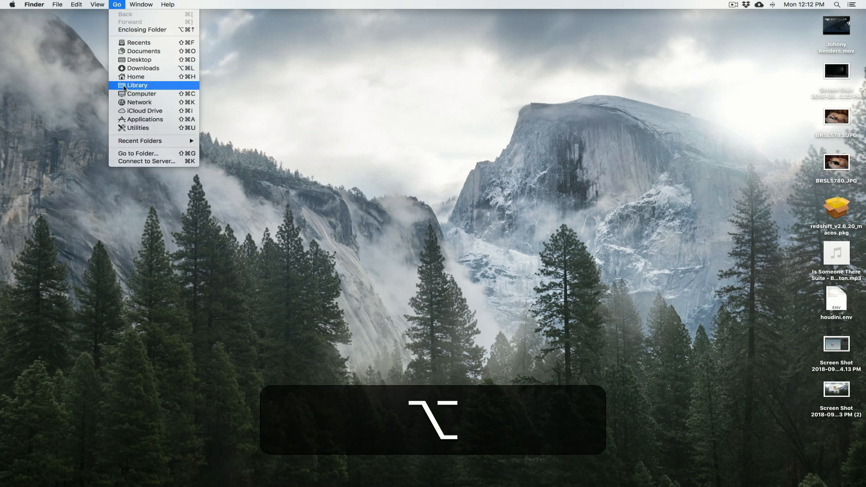
click(137, 85)
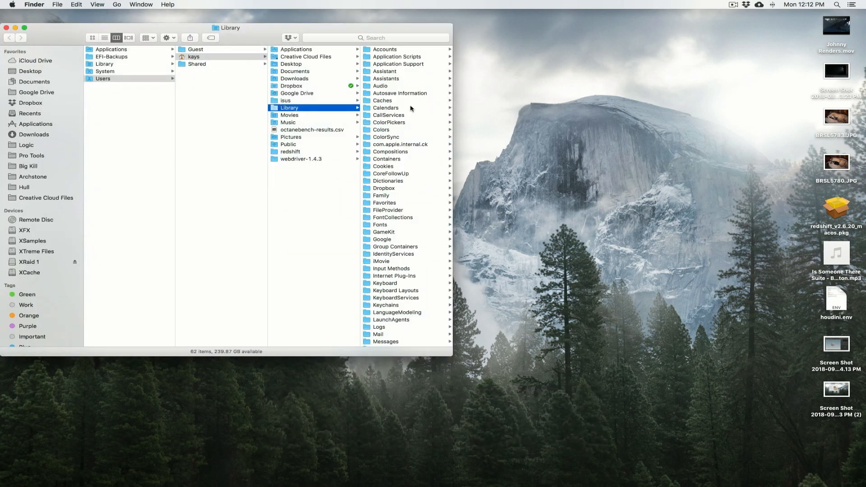
Step: Scroll the Library column down toward Preferences › houdini › 16.5 and houdini.env
scroll(down, 3)
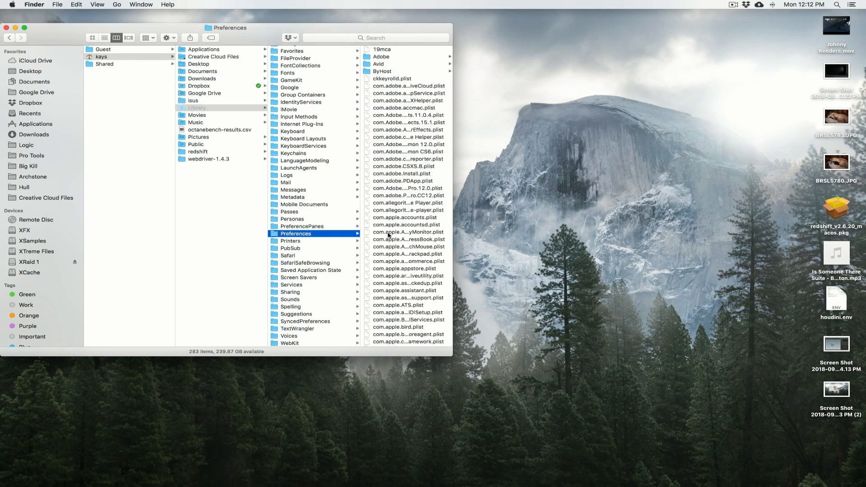
scroll(down, 3)
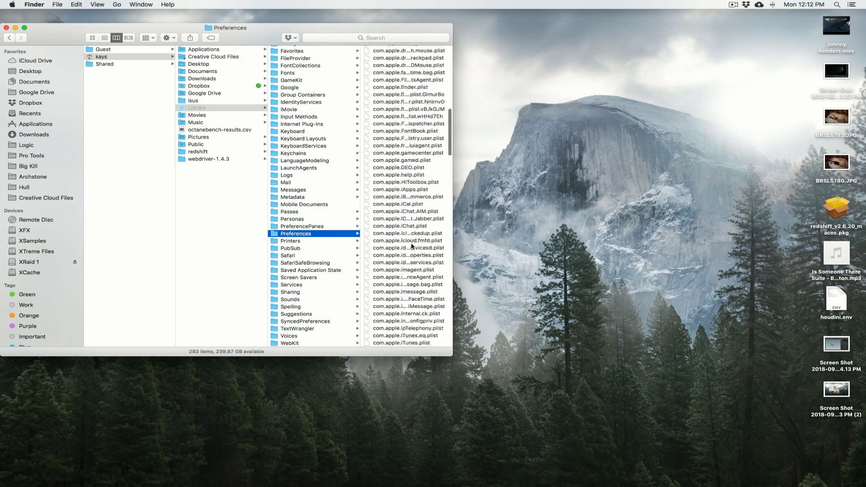
scroll(down, 3)
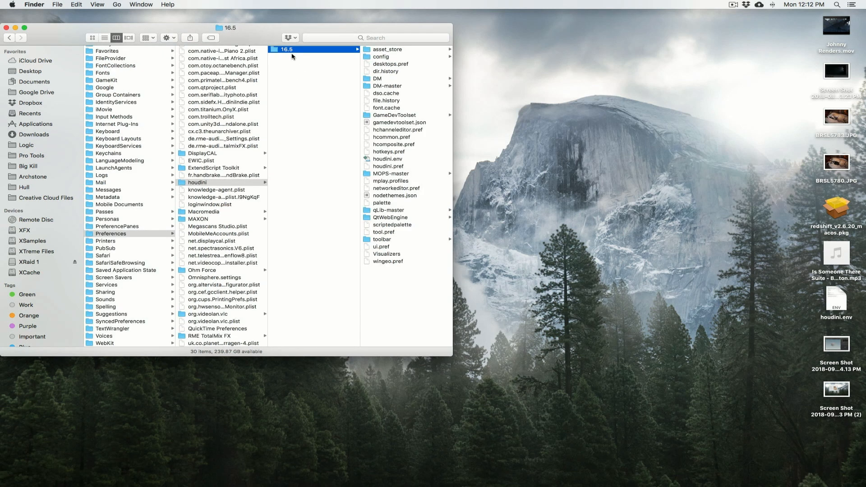
mouse_move(381, 160)
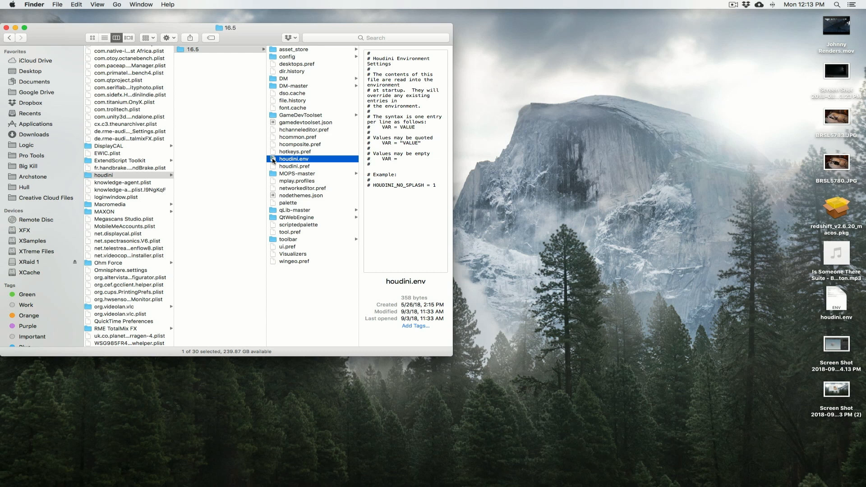
Step: Open houdini.env with TextWrangler from its right-click menu
right_click(293, 159)
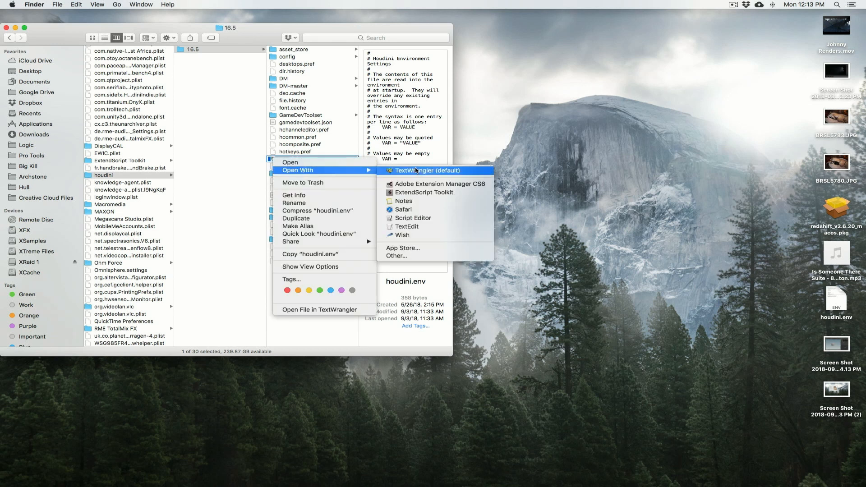
mouse_move(407, 227)
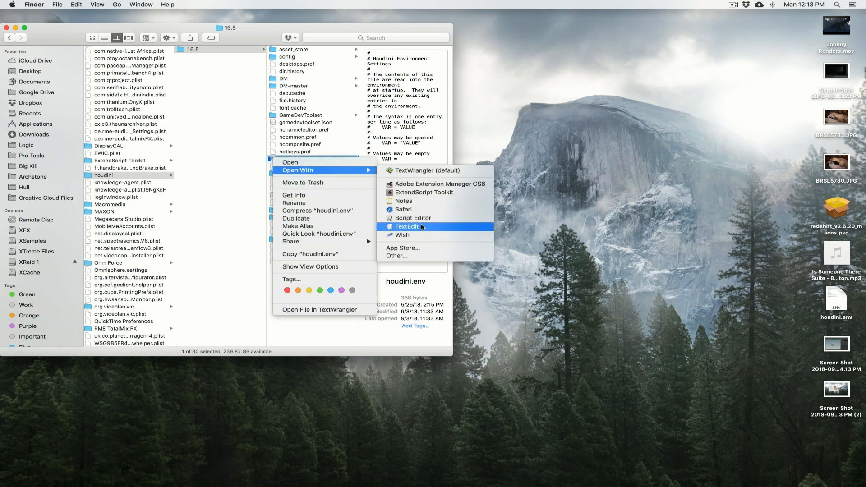
mouse_move(406, 167)
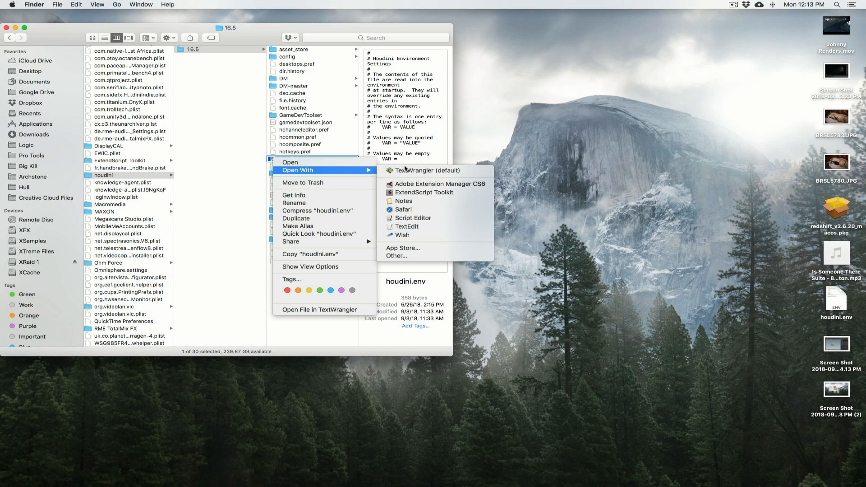
mouse_move(409, 170)
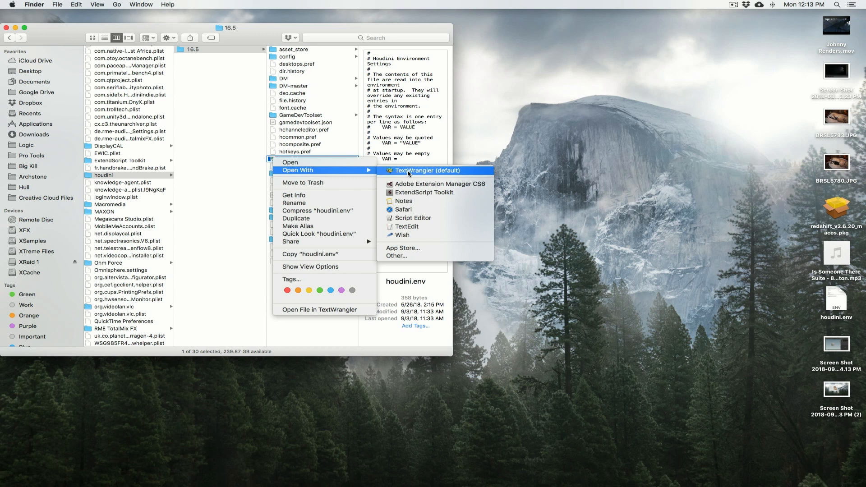
click(425, 171)
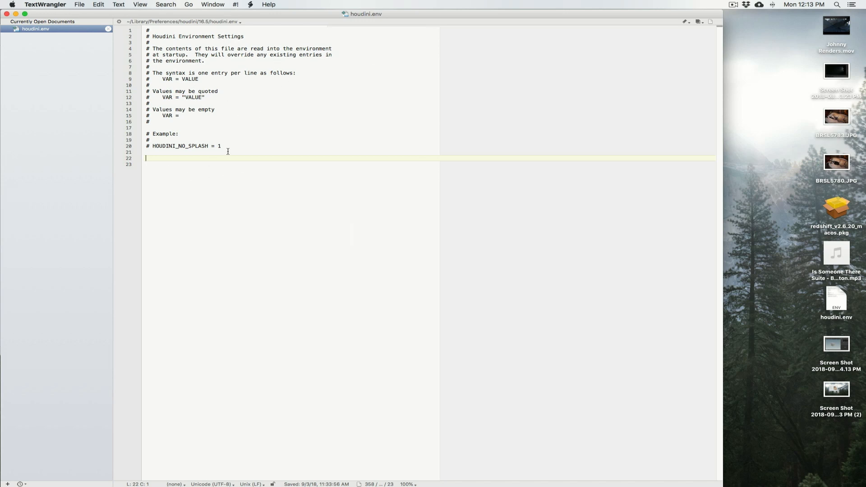
mouse_move(220, 175)
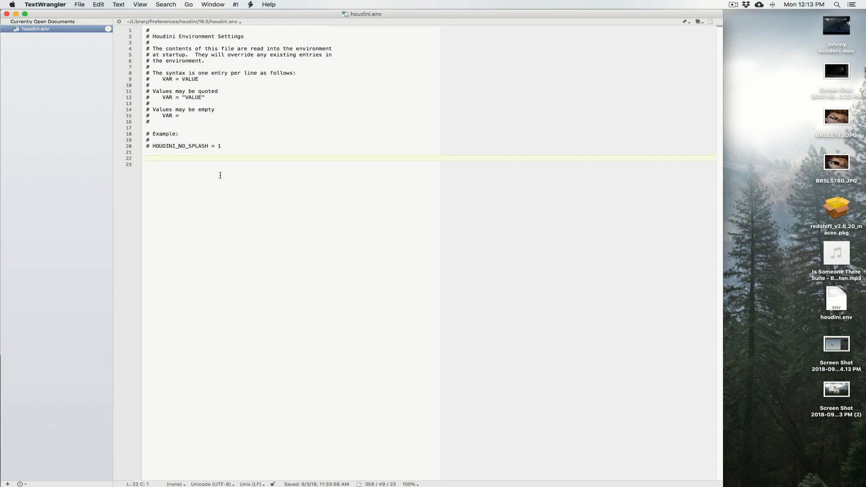
mouse_move(155, 171)
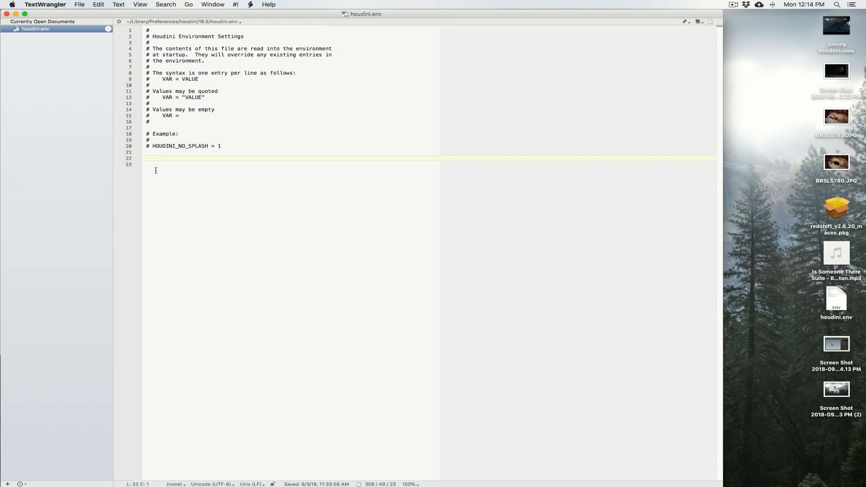
mouse_move(165, 175)
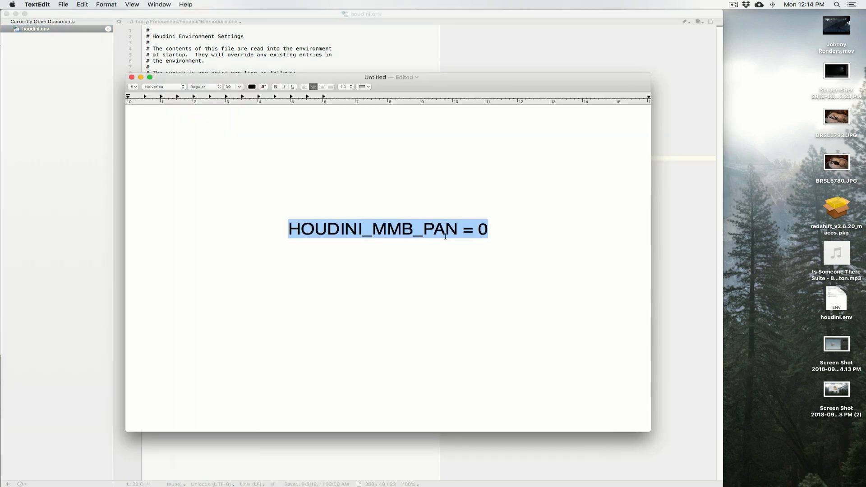
Step: Add the line HOUDINI_MMB_PAN = 0 to houdini.env and save with Cmd+S
key(Cmd+Tab)
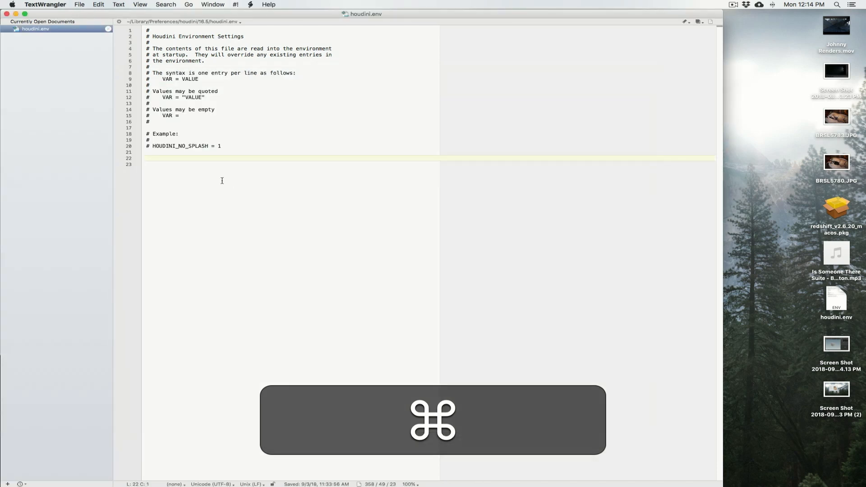
text(HOUDINI_MMB_PAN = 0)
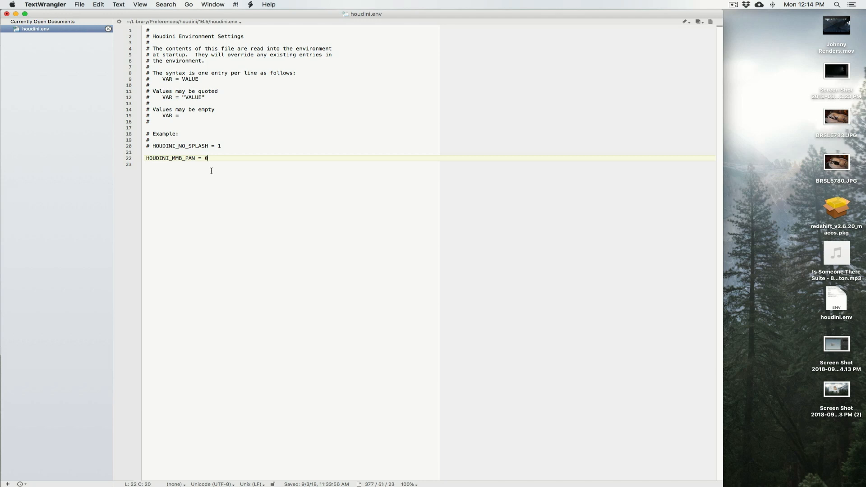
key(cmd)
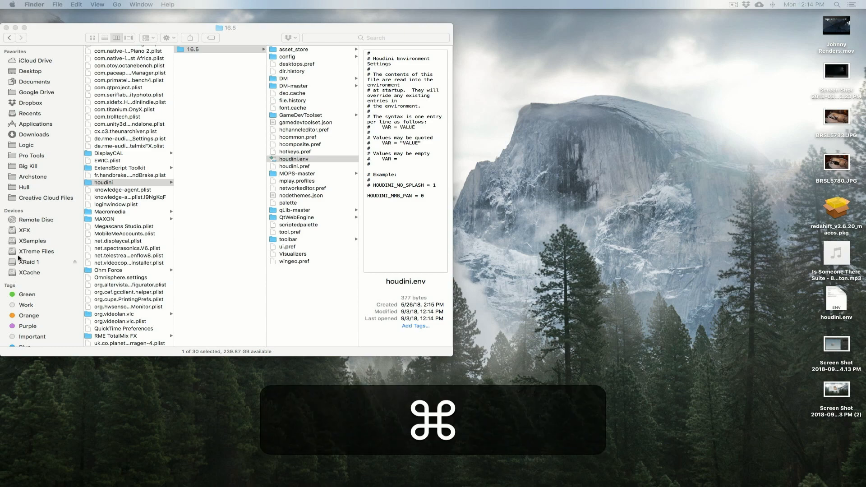
Step: Switch to the running Houdini and quit it so the new setting loads
key(cmd+tab)
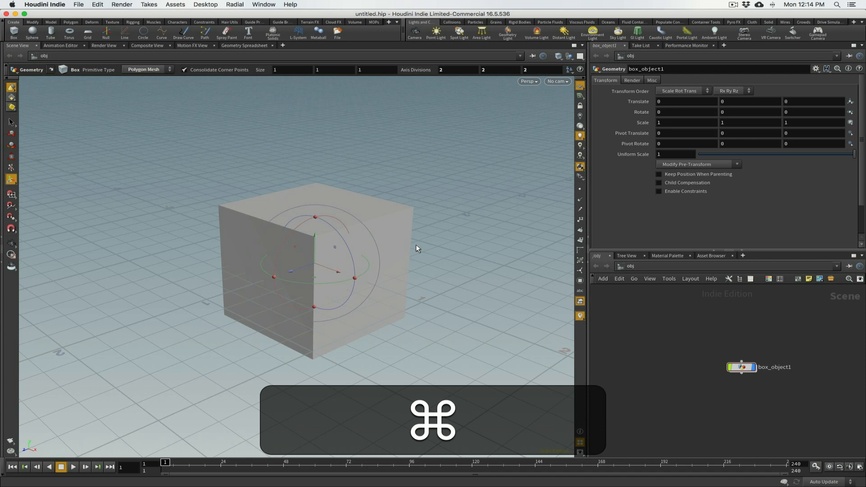
key(cmd+q)
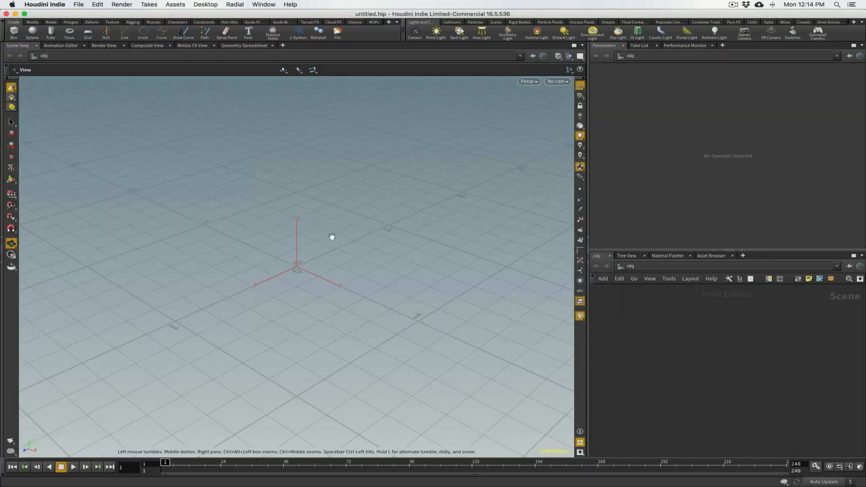
mouse_move(312, 261)
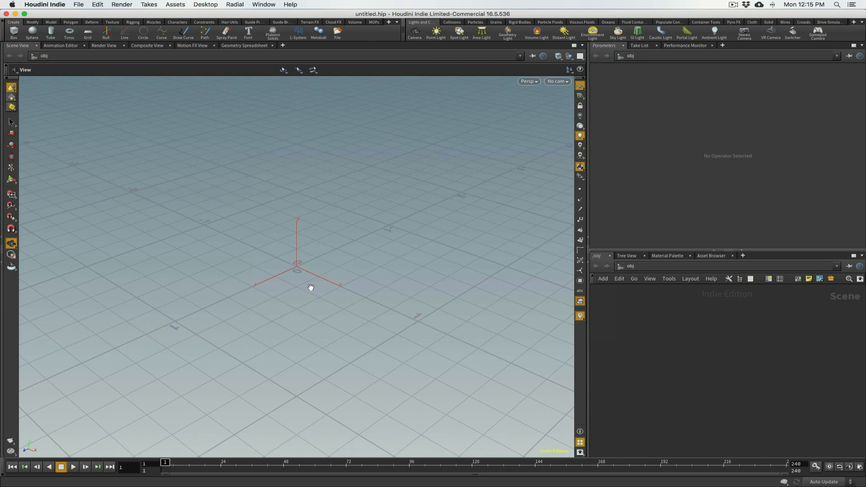
mouse_move(301, 289)
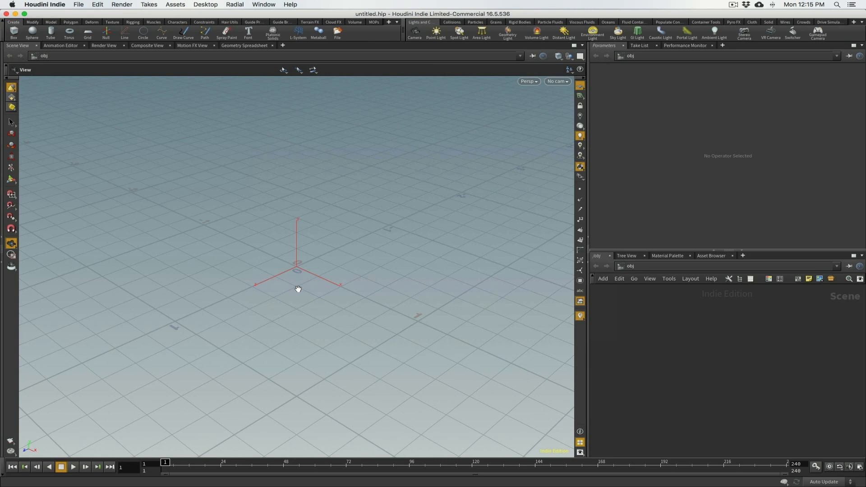
mouse_move(303, 288)
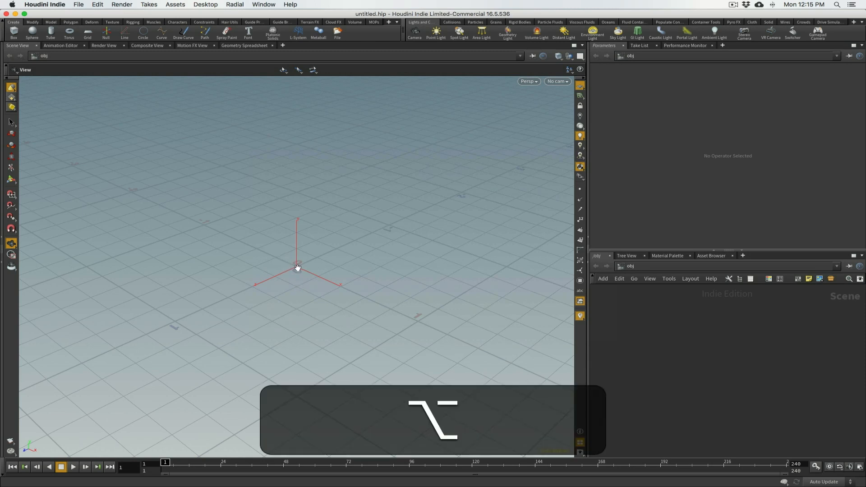
Step: Tumble and pan the empty scene with Option-drag to test the new pan setting
drag(299, 268, 237, 265)
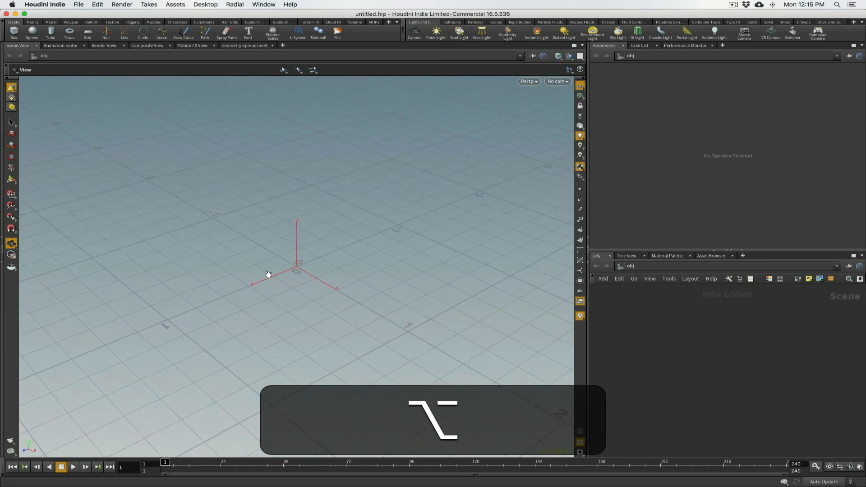
drag(267, 274, 333, 228)
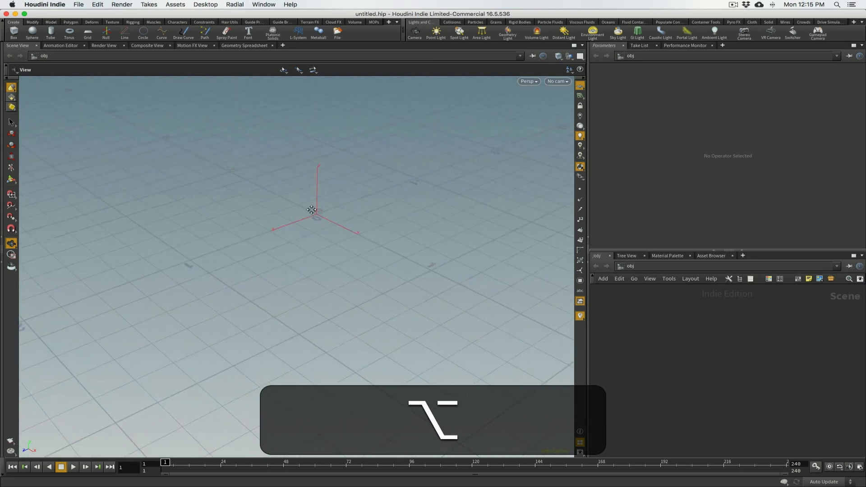
drag(312, 210, 310, 244)
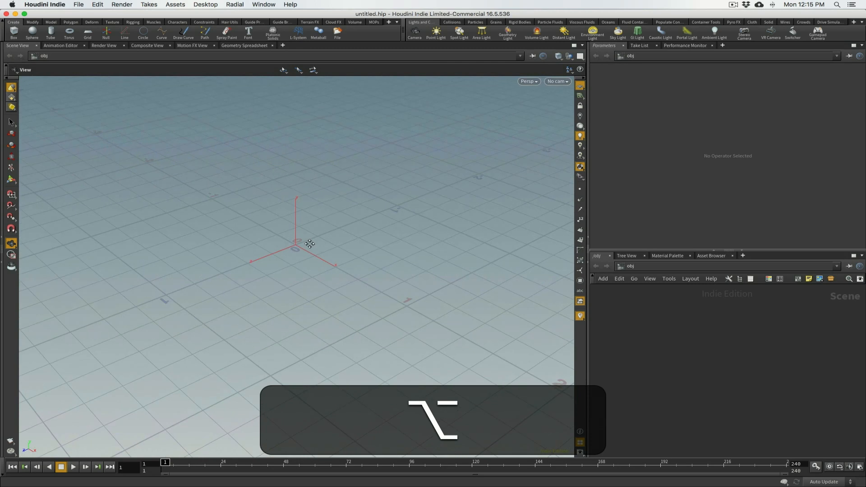